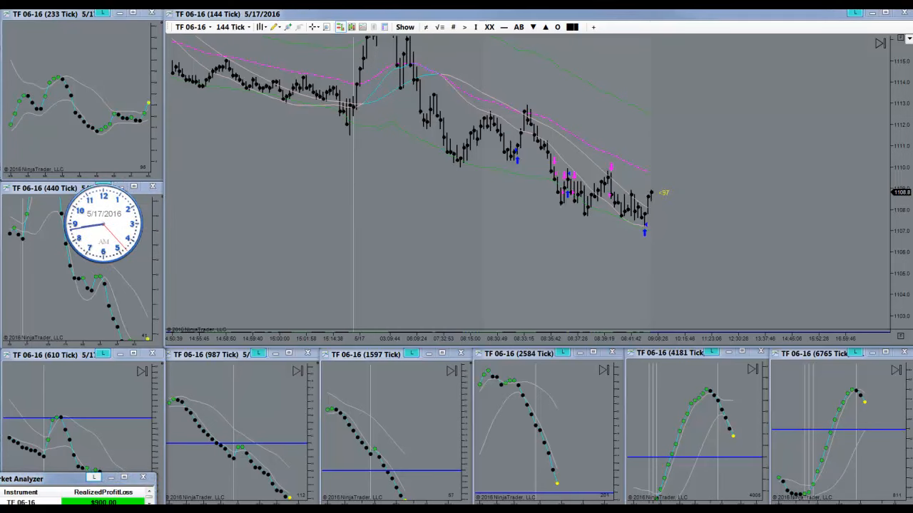
{"action": "mouse_move", "coordinate": [549, 264]}
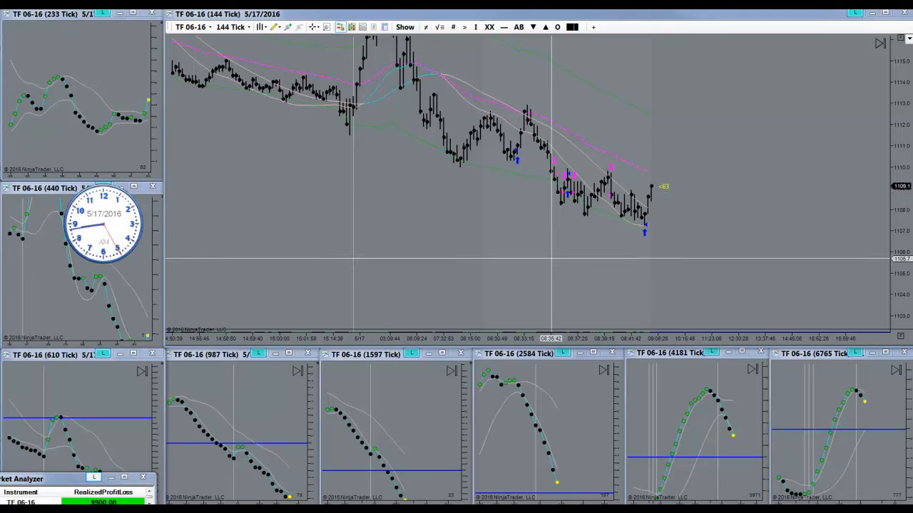